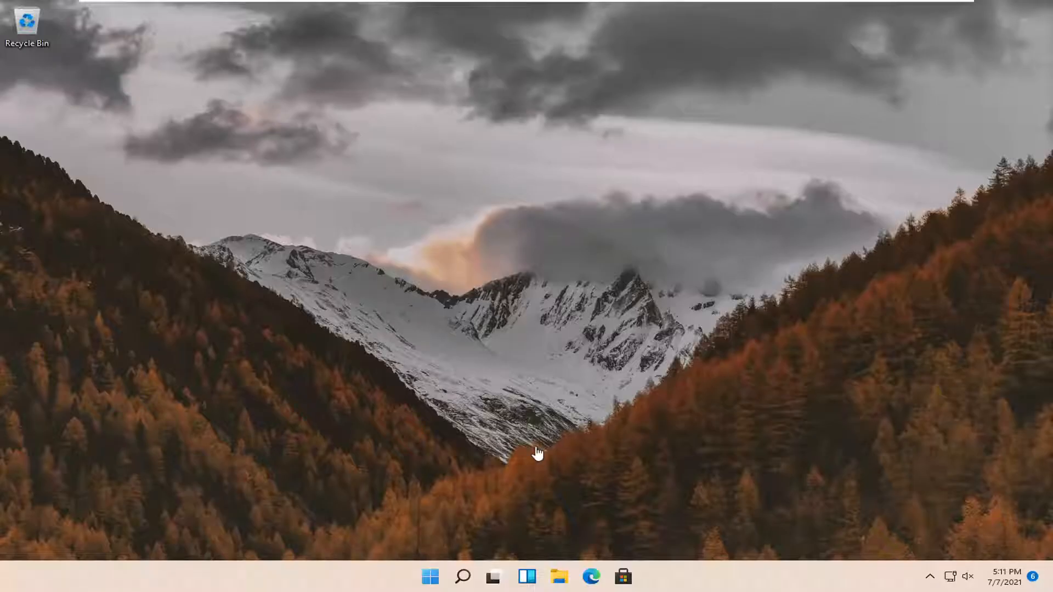
Launch Settings from the desktop and go to Time & language
right_click(430, 575)
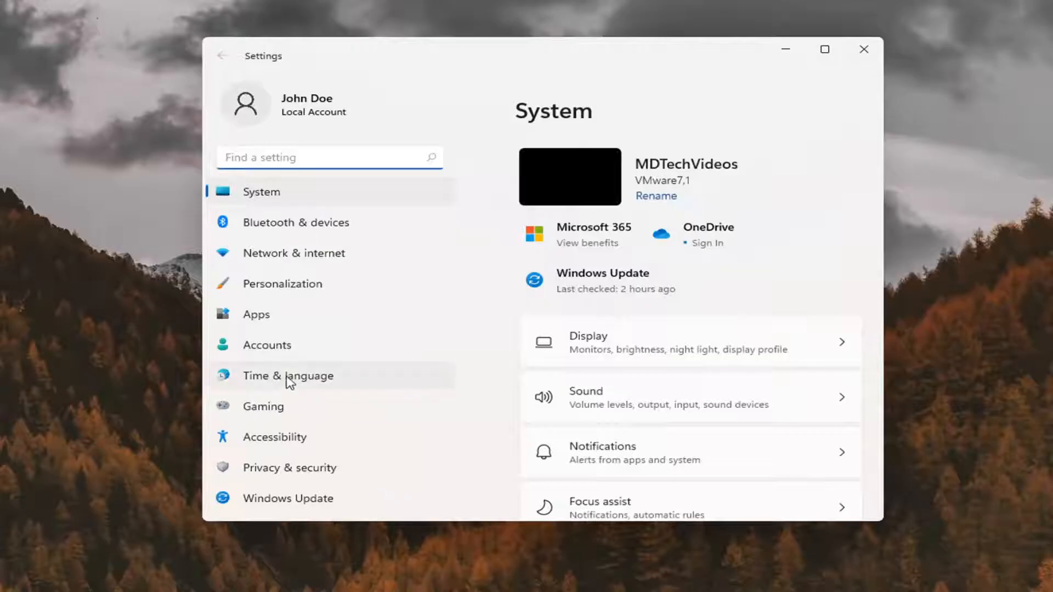
left_click(287, 375)
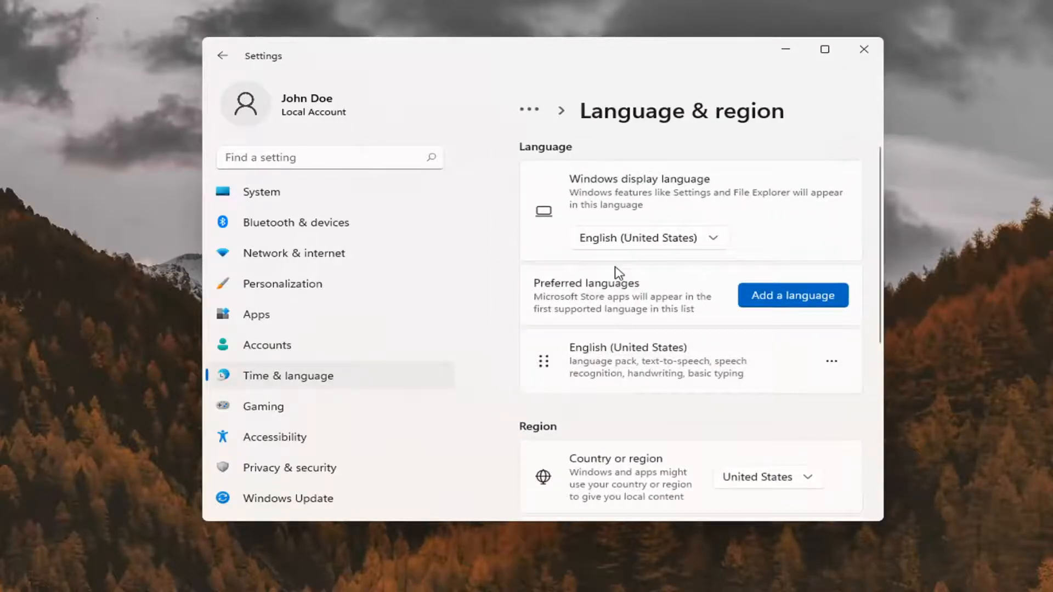
Set Country or region to United States on the Language & region page
scroll("down", 3)
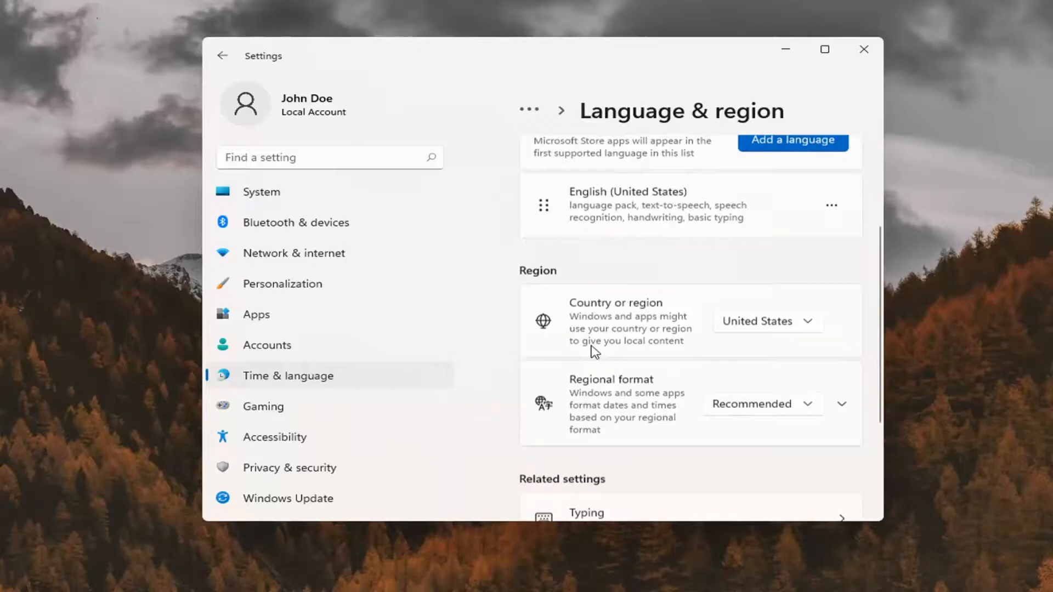
scroll("down", 3)
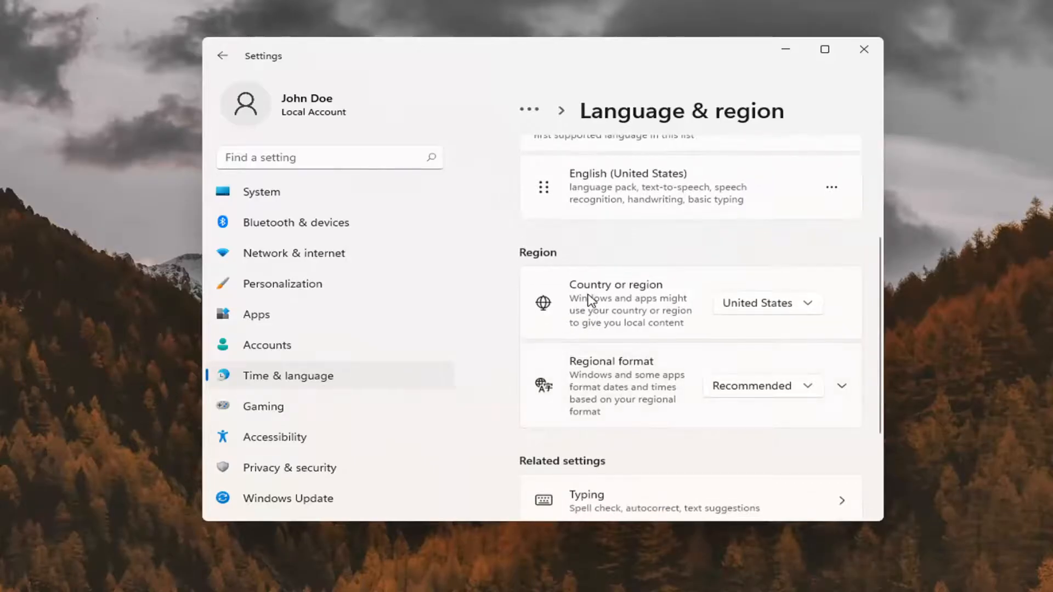
left_click(766, 302)
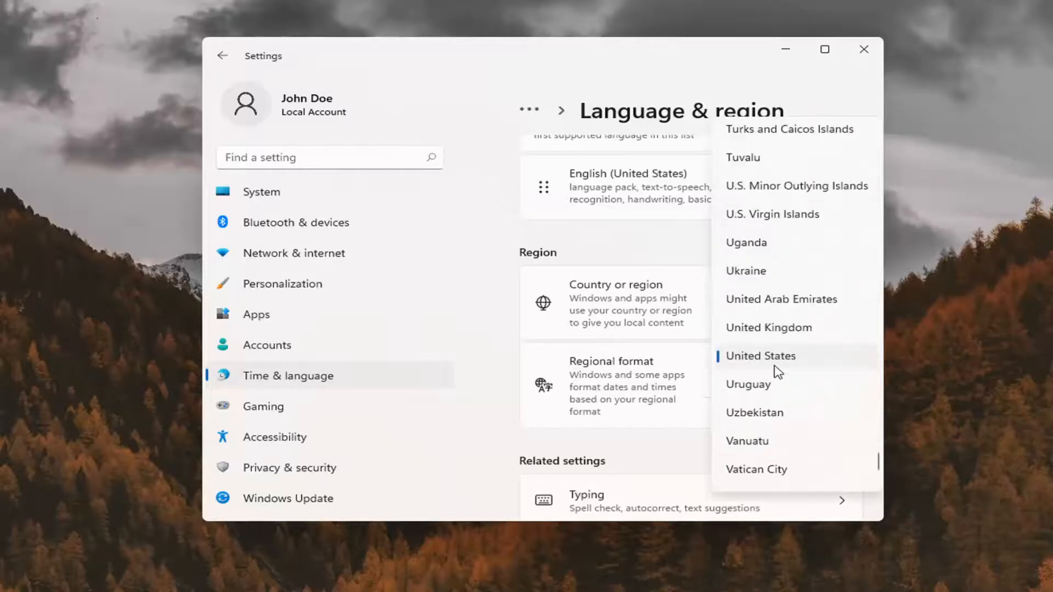
left_click(761, 355)
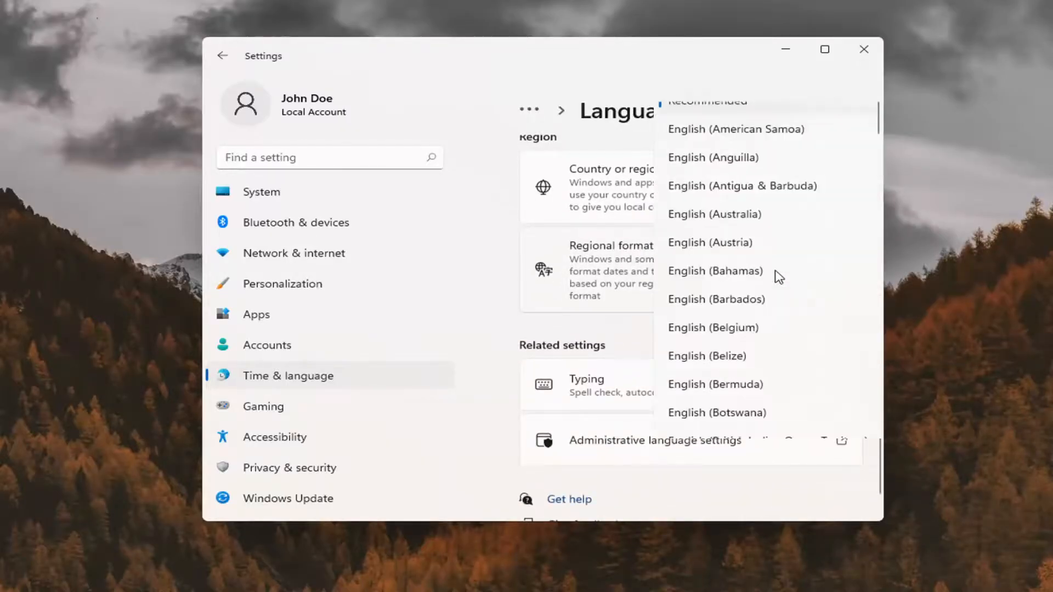
Review the Regional format options and close Settings back to the desktop
scroll("down", 3)
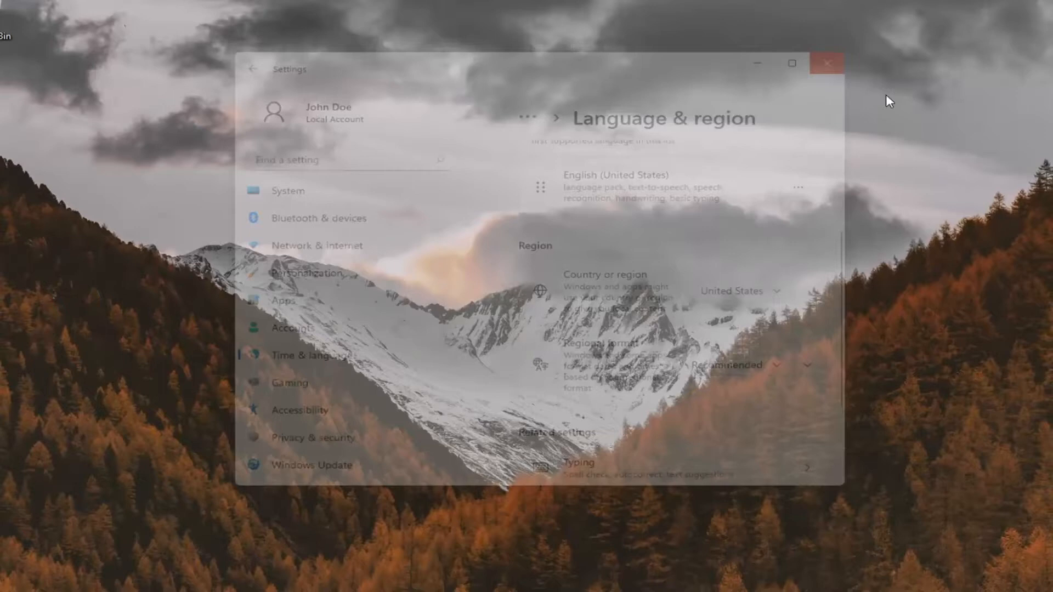
left_click(827, 64)
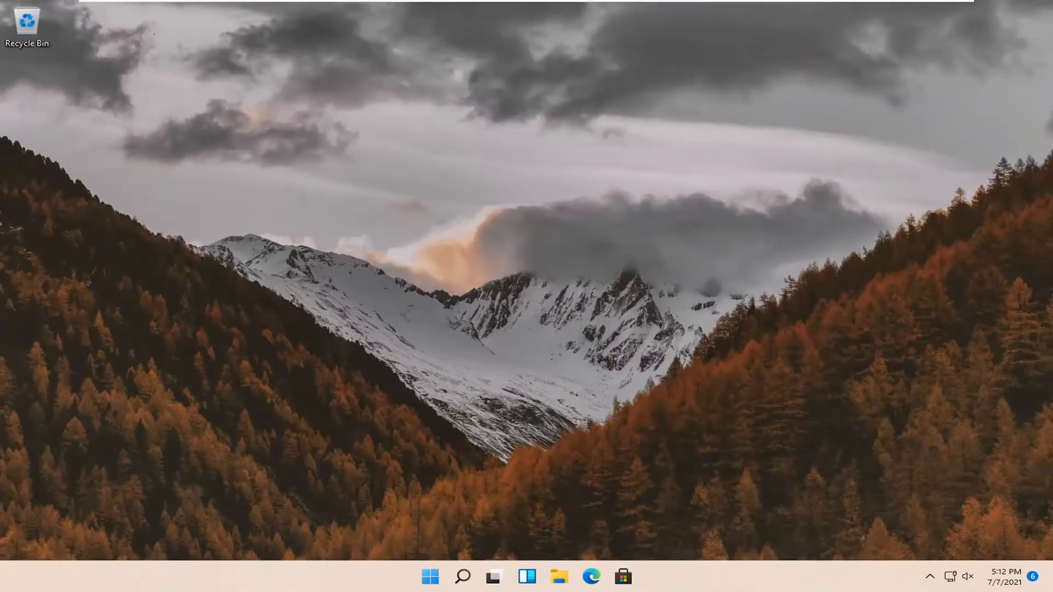